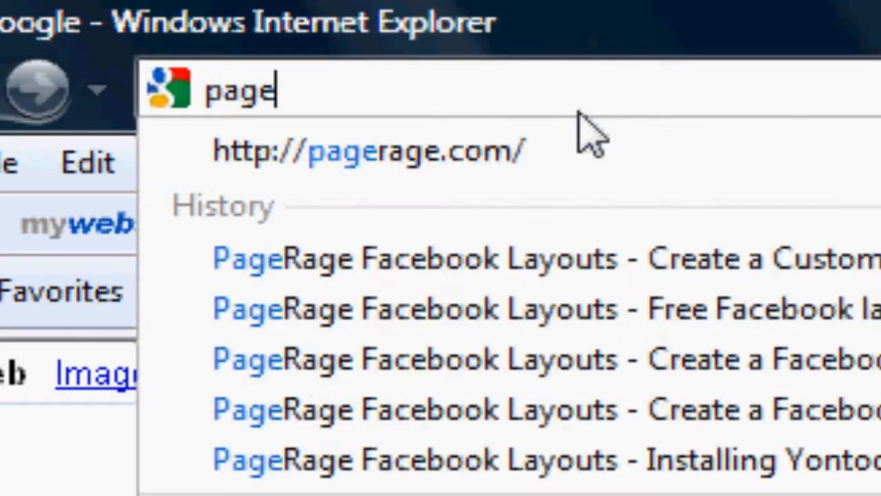
Go to pagerage.com and look over the Facebook layouts home page.
left_click(368, 150)
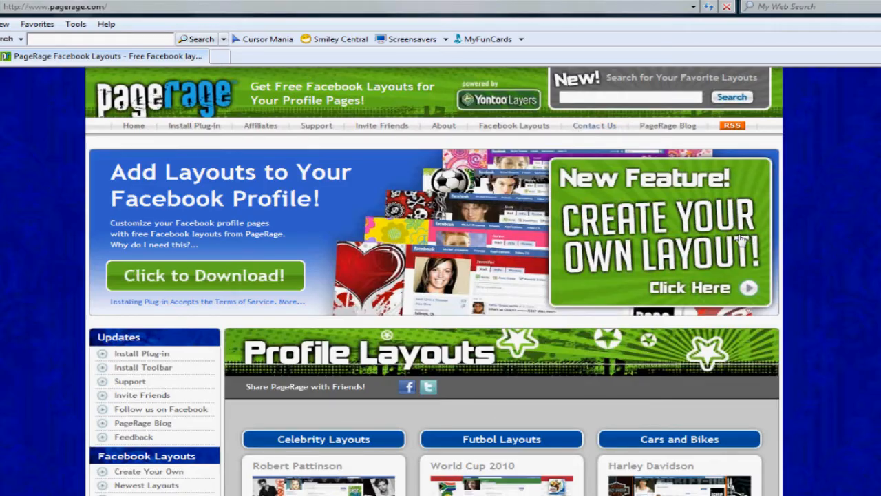
scroll("down", 3)
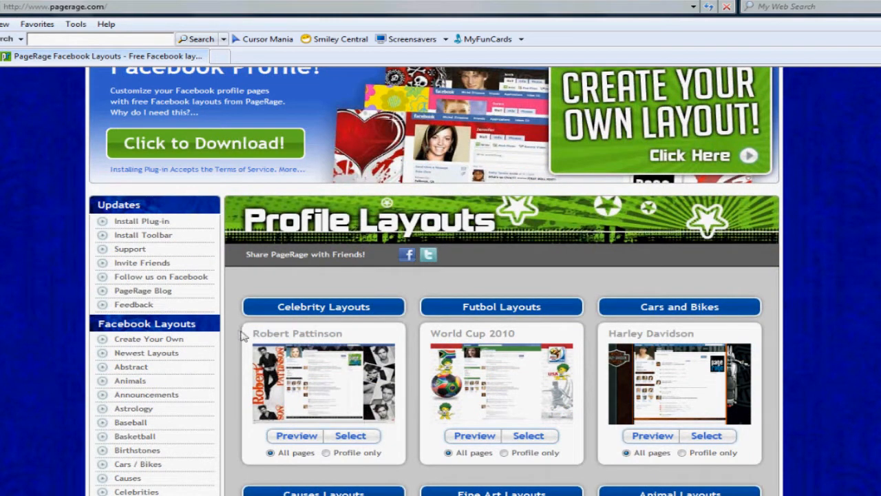
scroll("up", 3)
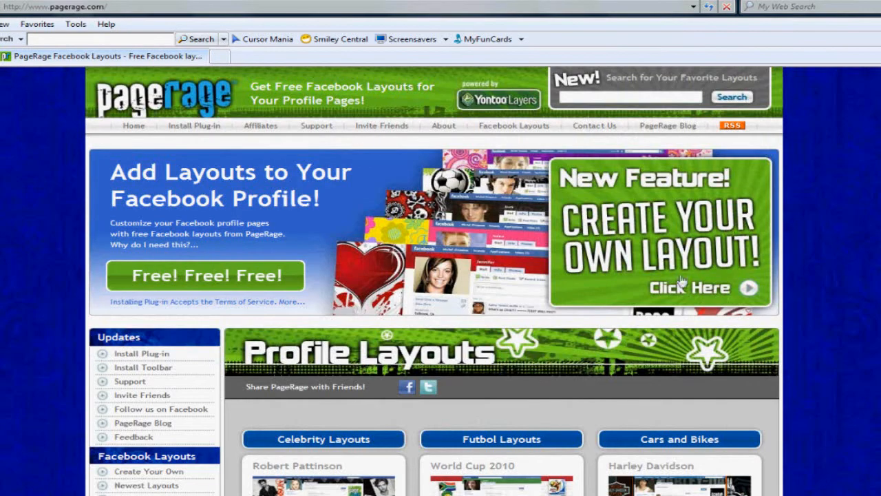
Start a custom layout and review its image requirements: pixels per inch, jpg and gif formats.
left_click(690, 287)
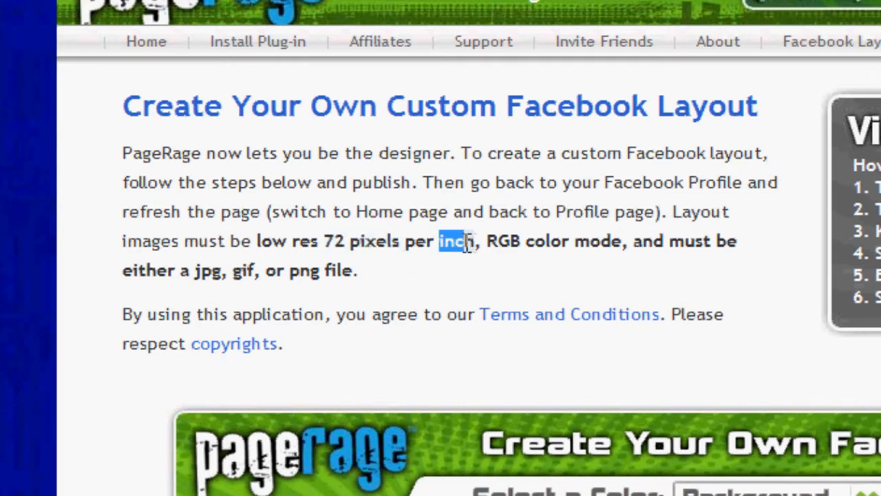
double_click(504, 241)
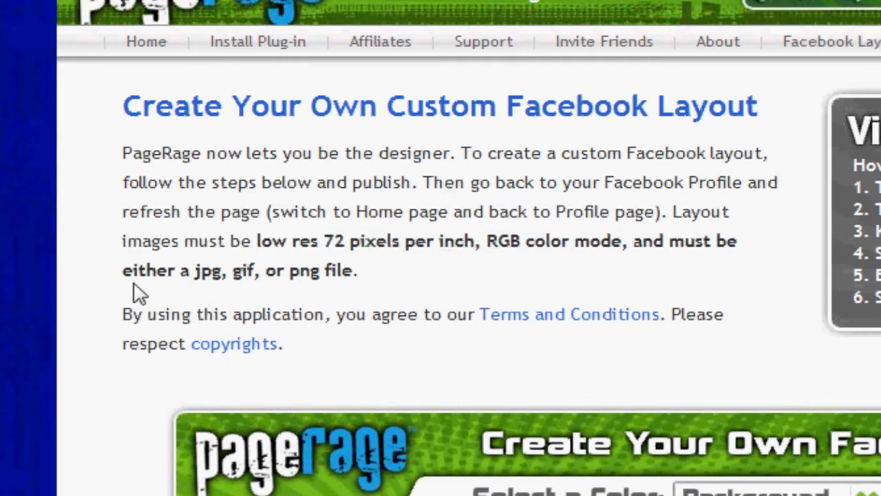
double_click(172, 270)
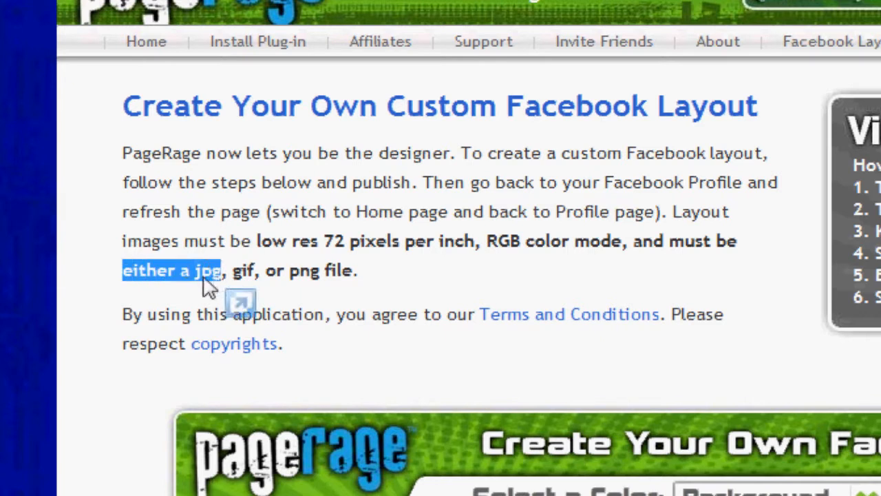
double_click(305, 269)
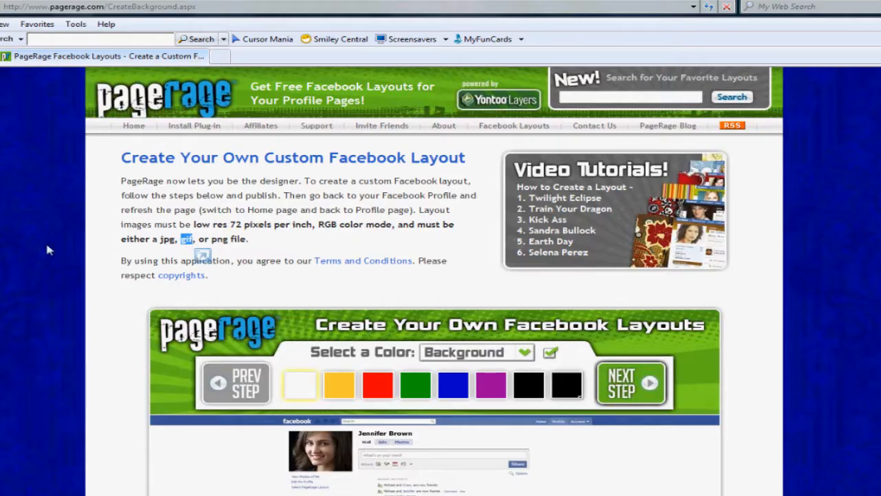
scroll("down", 3)
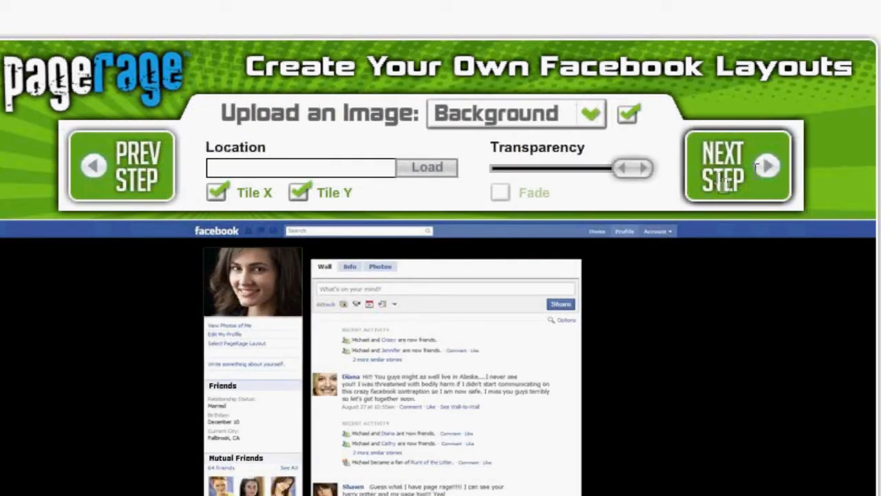
Load Xbox-360-Logo.jpg from Pictures as the tiled background and adjust its transparency.
left_click(426, 167)
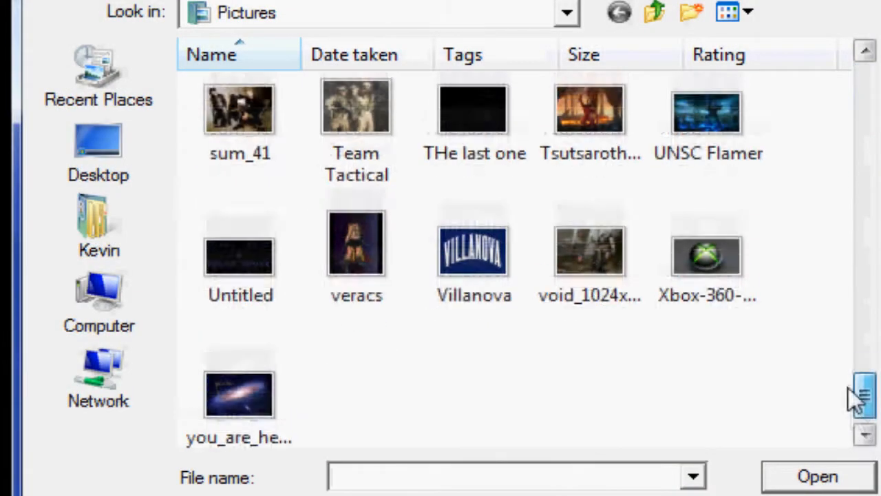
scroll("down", 3)
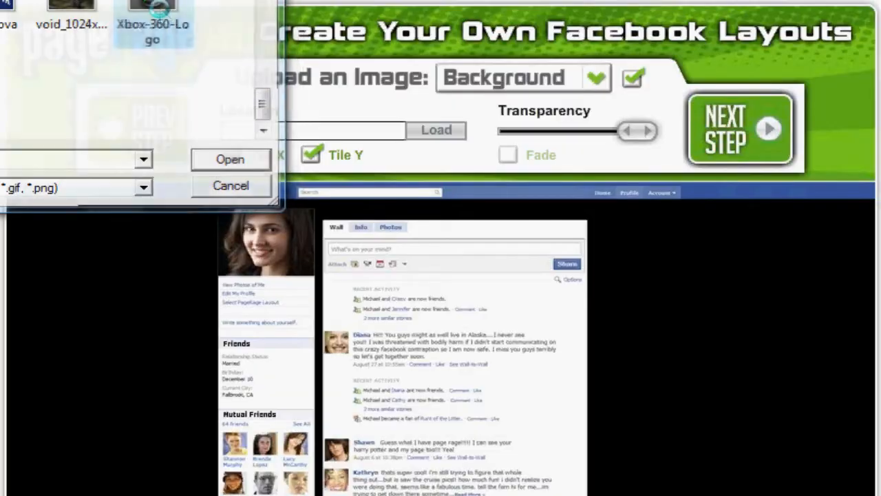
left_click(231, 159)
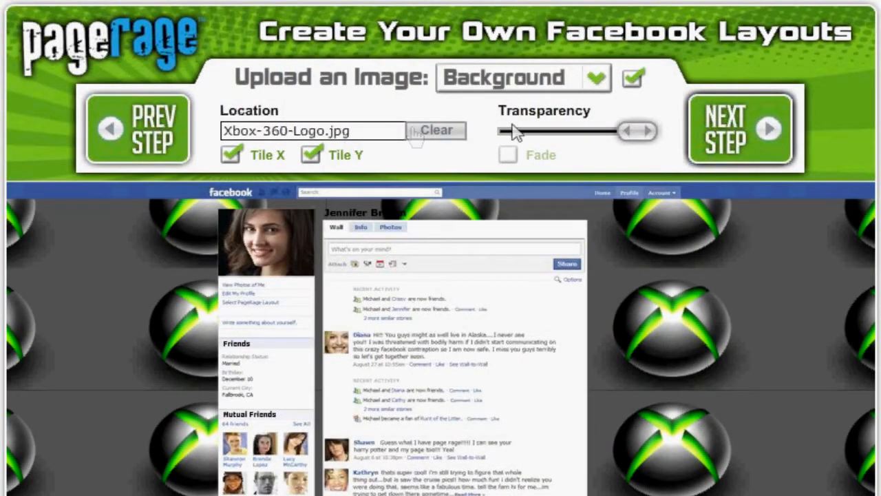
left_click_drag(634, 131, 516, 130)
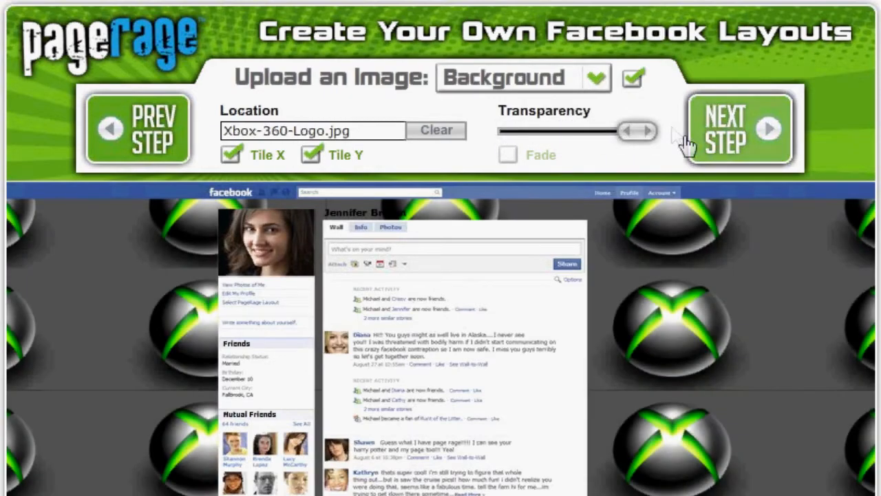
Make the profile text light blue, then select the default layout name to replace it.
left_click(738, 130)
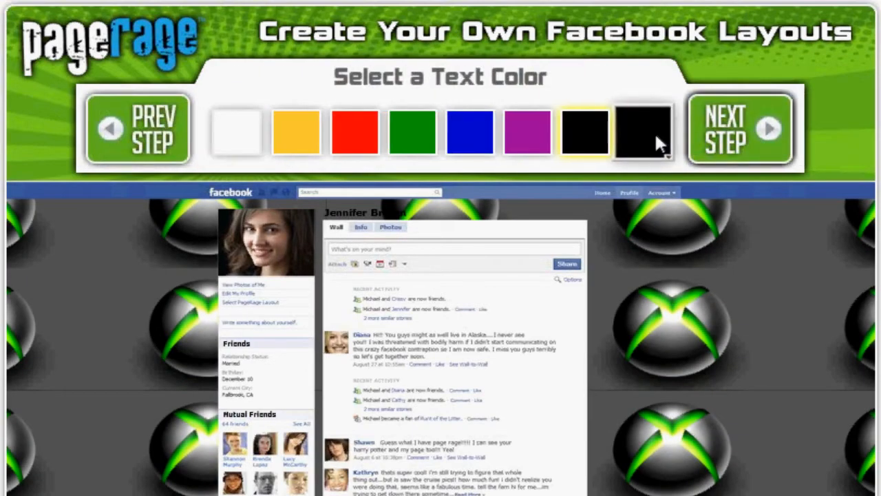
left_click(643, 131)
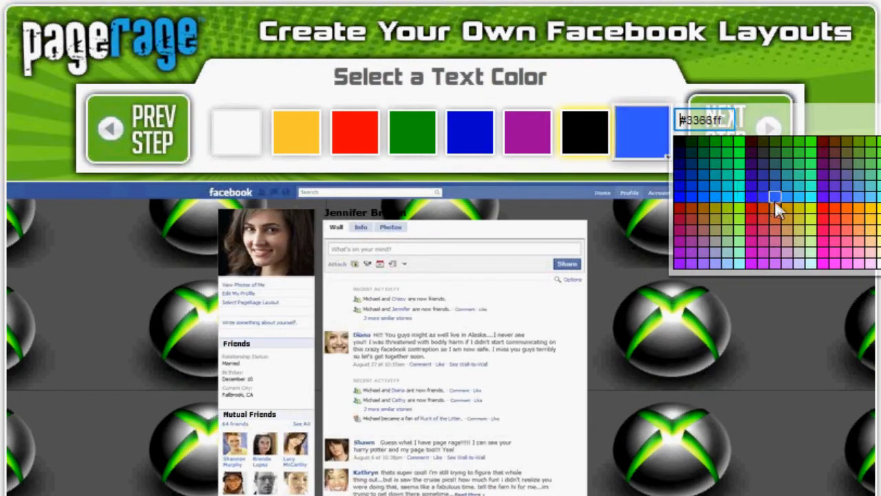
left_click(802, 199)
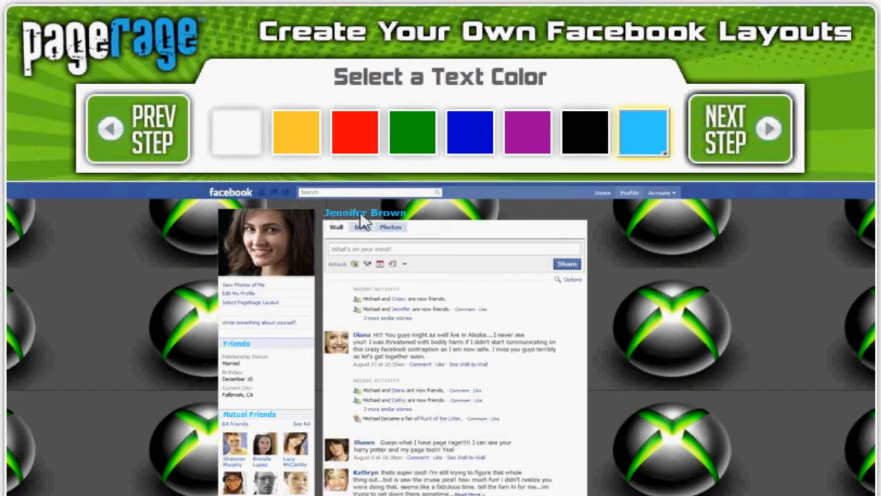
mouse_move(625, 260)
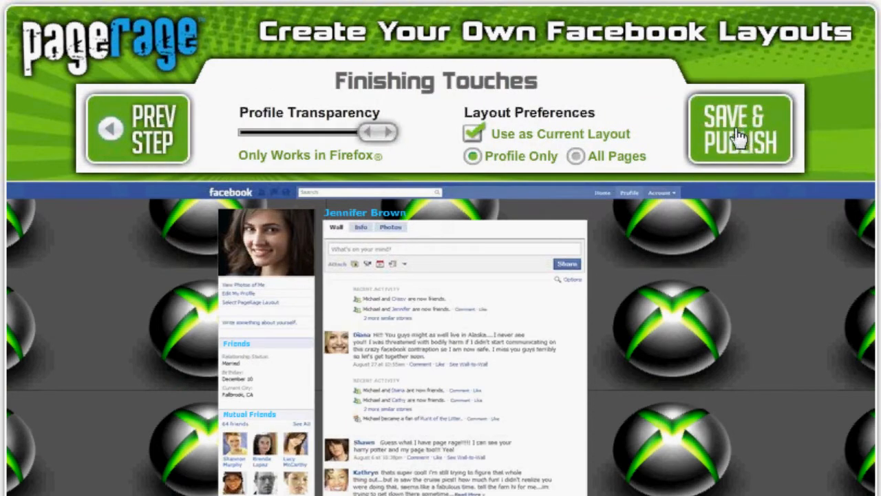
left_click_drag(372, 132, 317, 132)
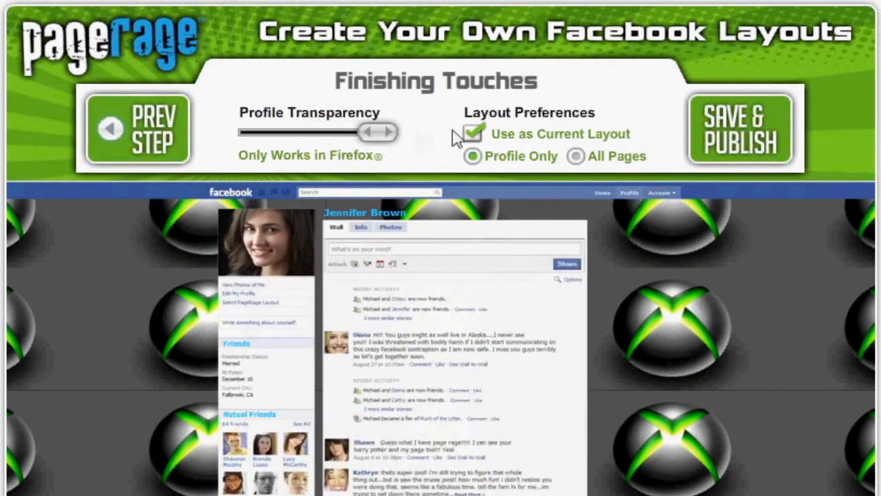
left_click(740, 129)
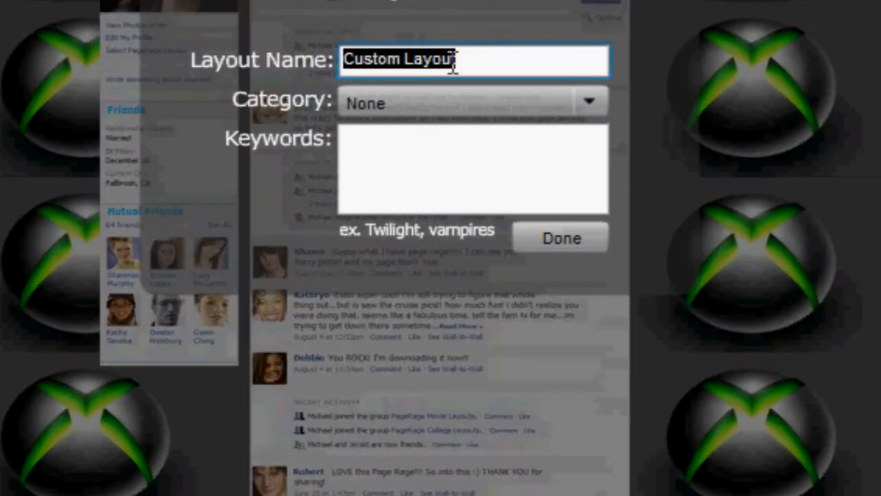
Save the layout as 'Xbox 360' in the Video Games category with keyword 'xbox 360'.
type("Xbox 360")
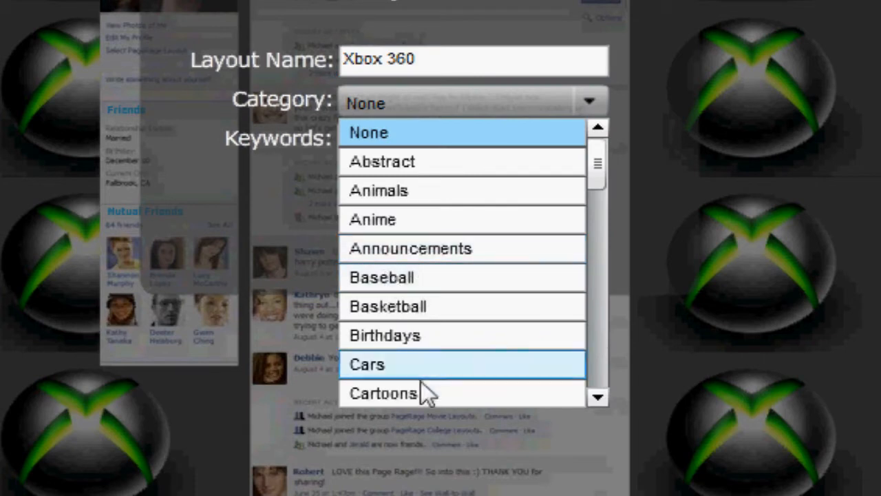
mouse_move(620, 172)
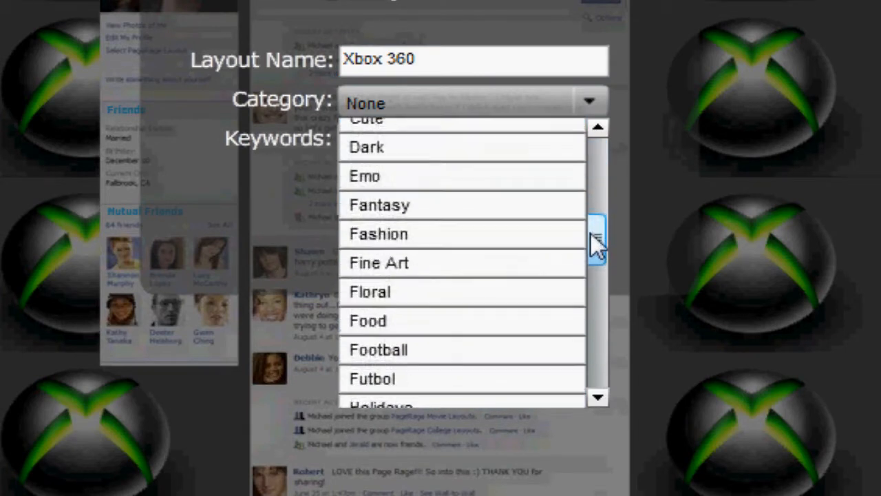
scroll("down", 3)
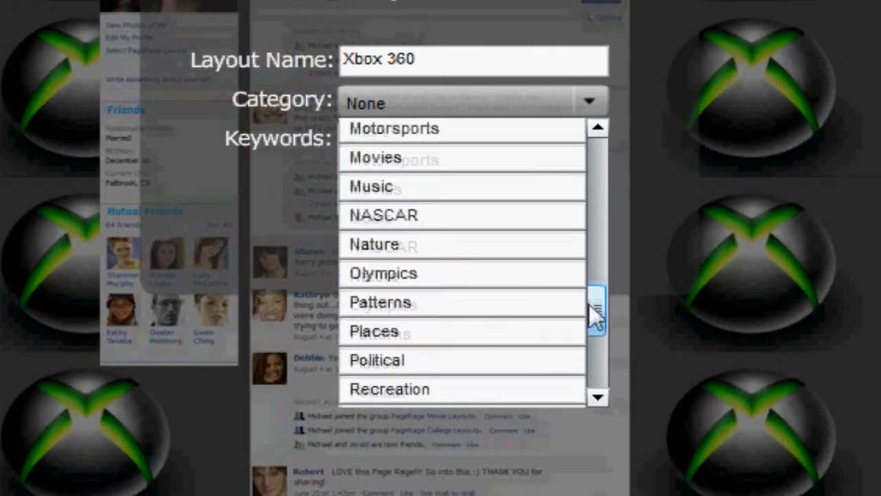
scroll("down", 3)
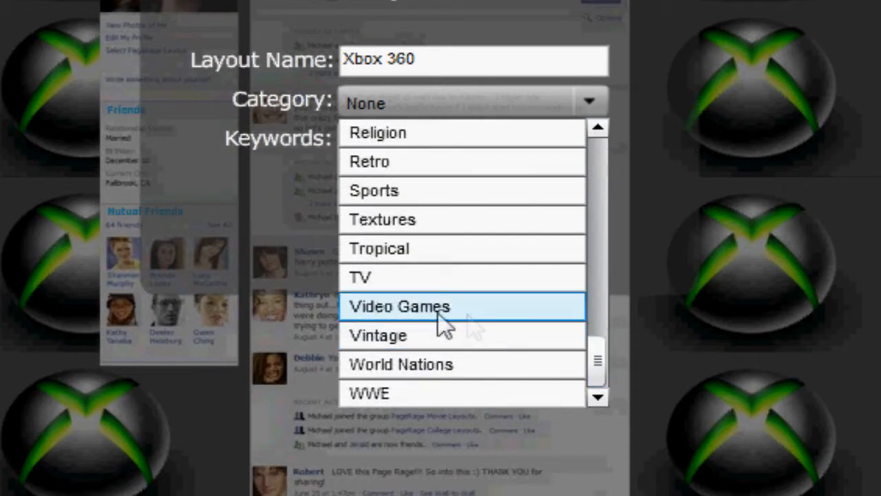
left_click(400, 306)
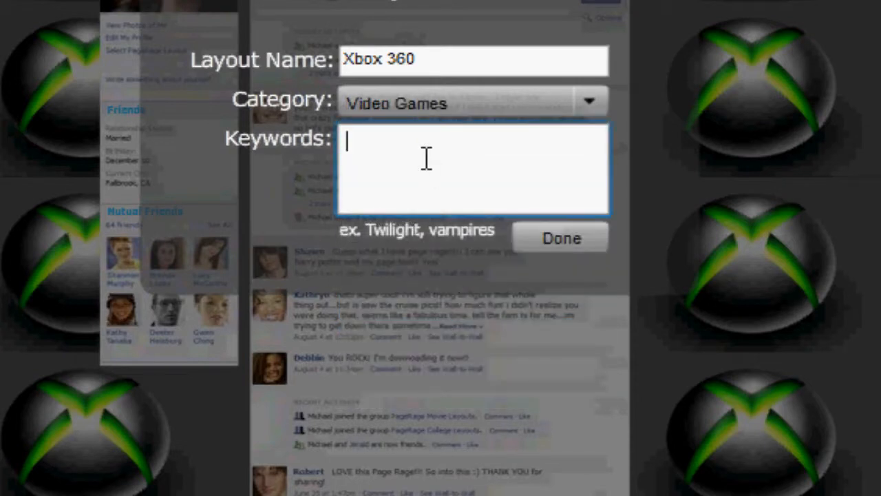
type("xbox 360")
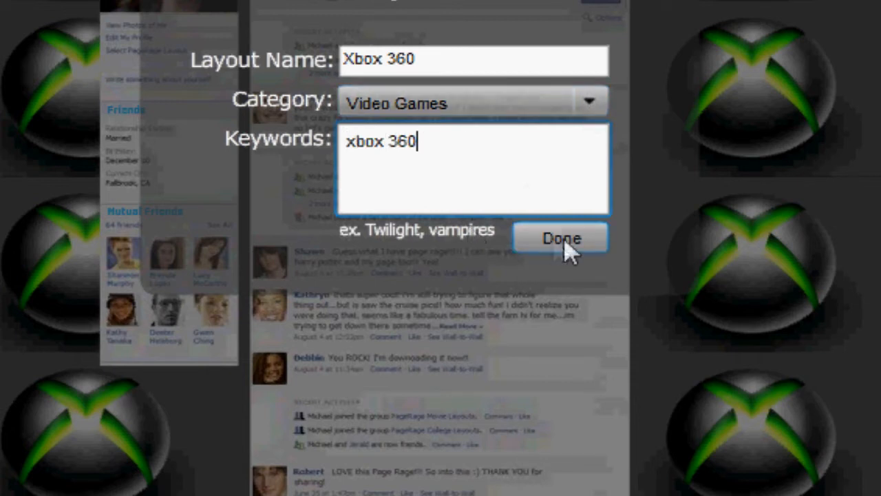
left_click(560, 237)
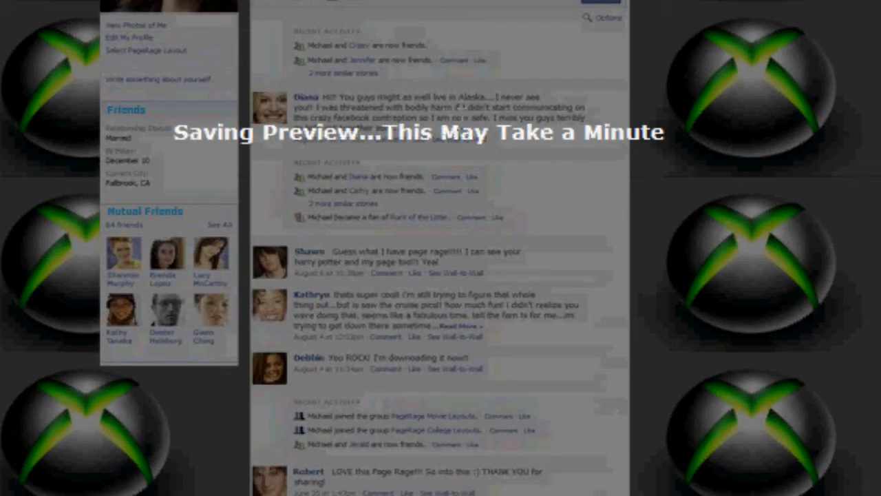
mouse_move(615, 124)
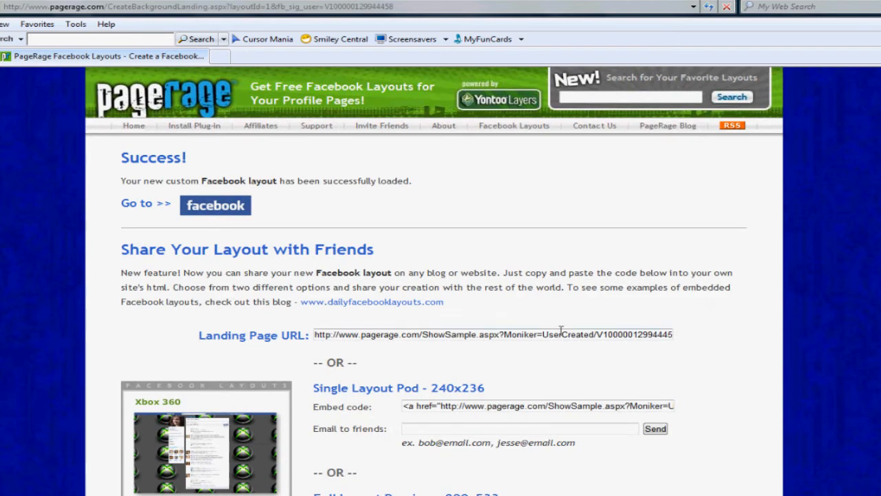
Review the success page's sharing options and go to Facebook.
scroll("down", 3)
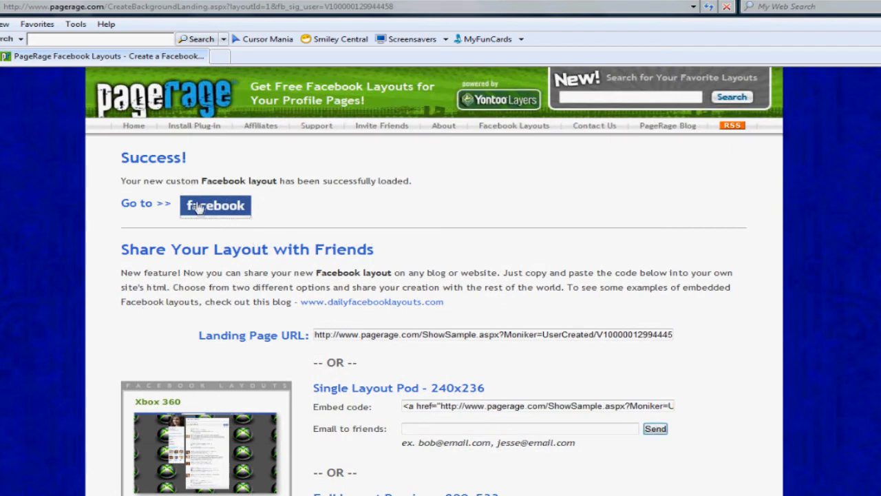
left_click(215, 205)
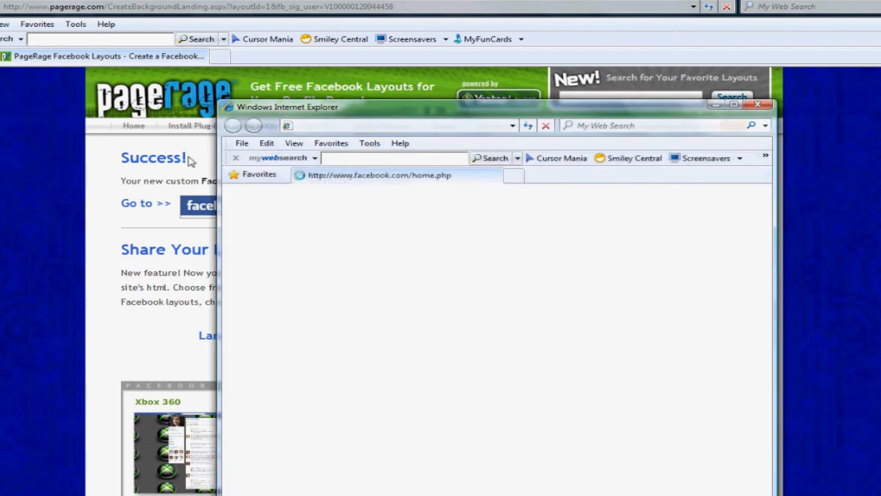
Open the account's own Profile page showing the Xbox 360 background.
left_click(734, 104)
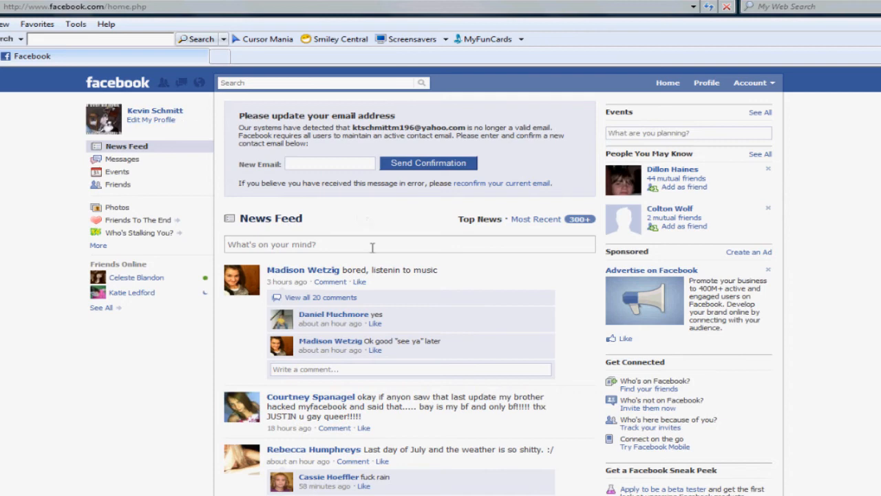
mouse_move(693, 94)
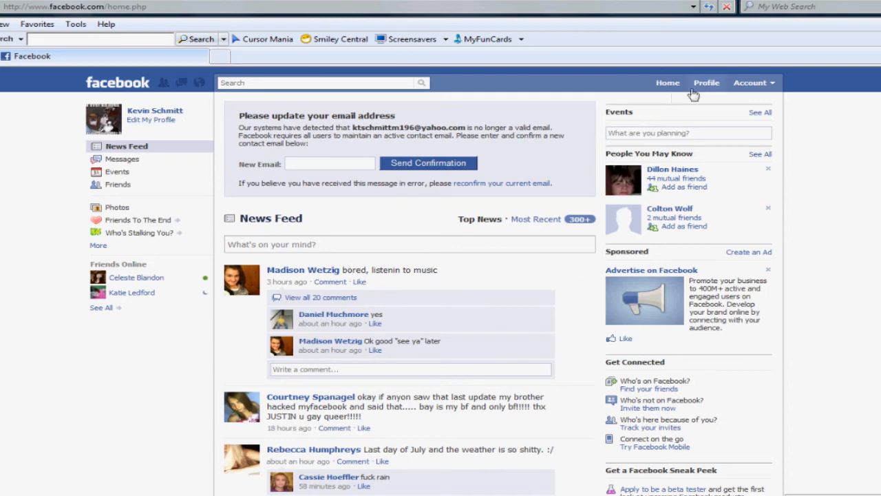
left_click(706, 82)
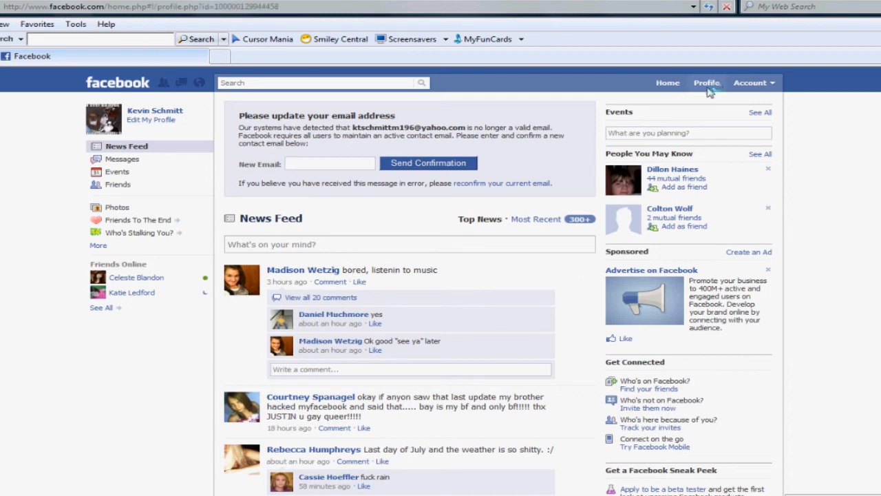
left_click(706, 83)
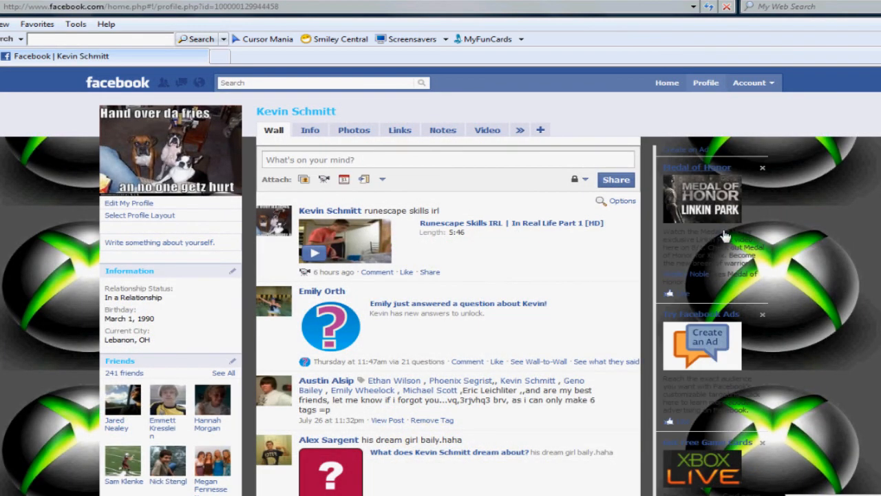
mouse_move(498, 228)
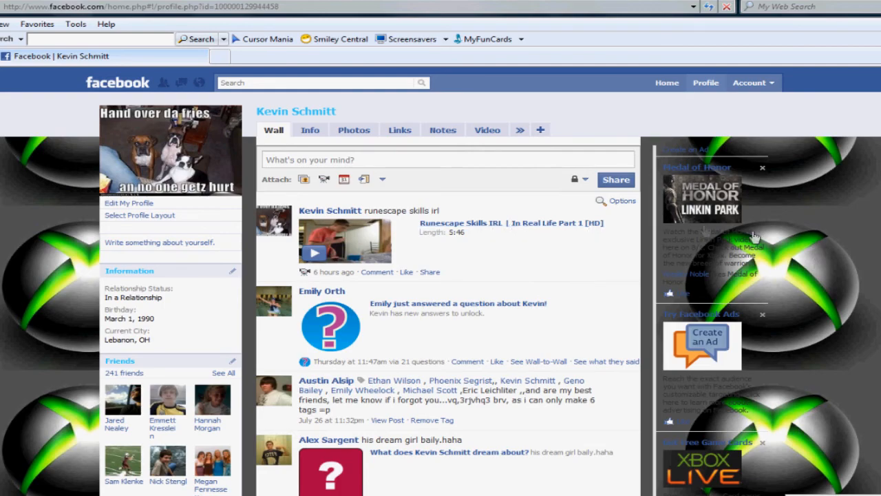
scroll("down", 3)
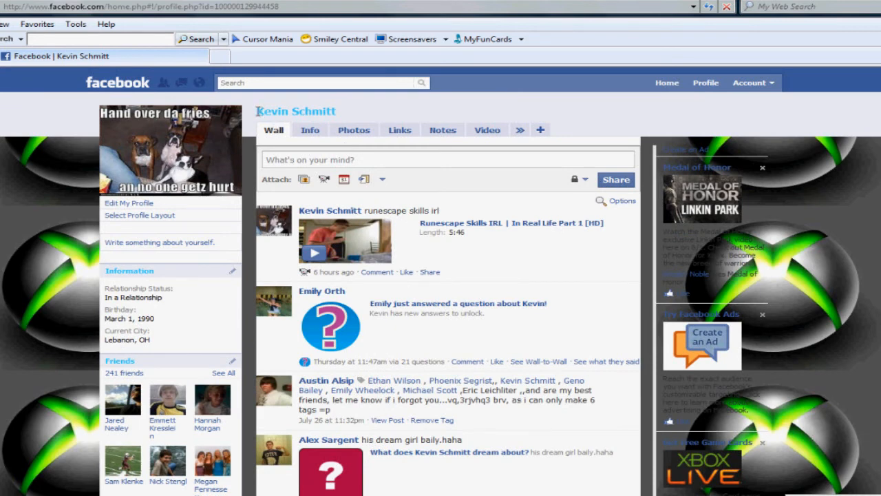
mouse_move(153, 228)
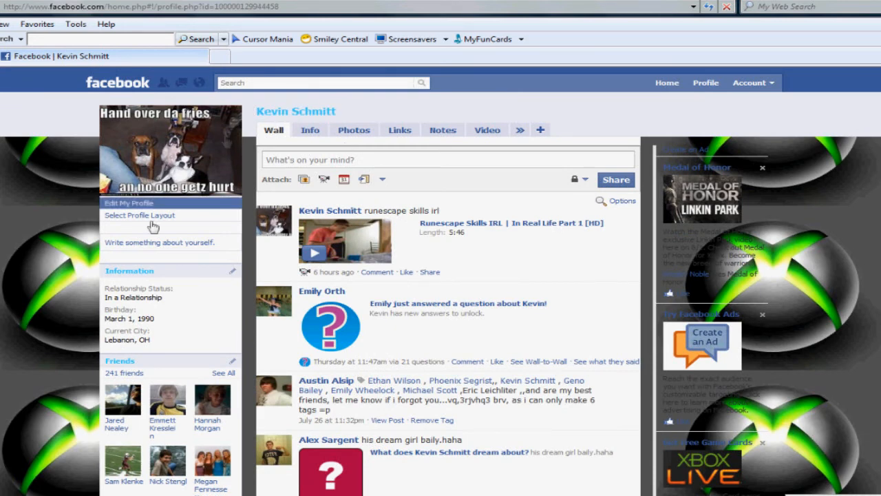